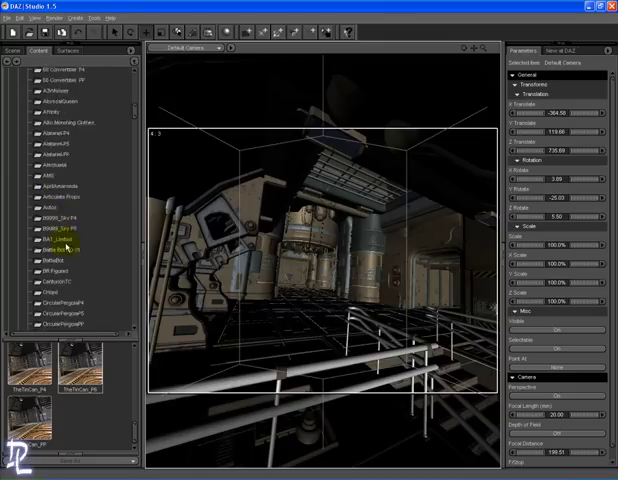
Locate the Allosaurus folder in the Content library and add the figure to the scene.
scroll(down, 3)
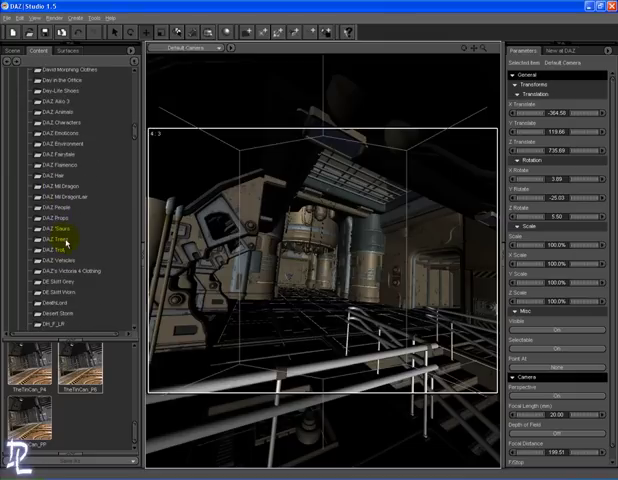
click(56, 232)
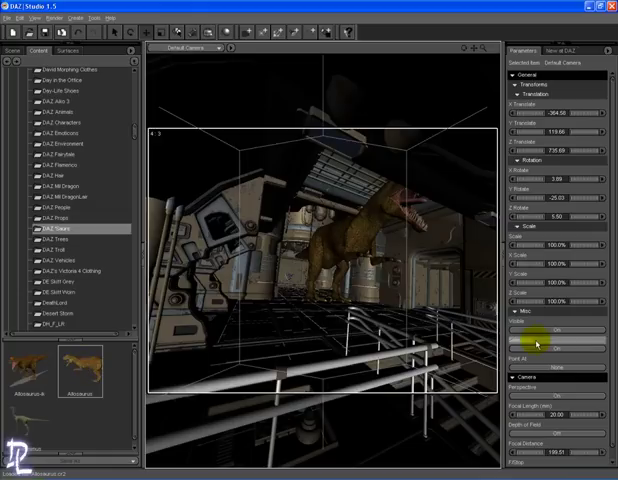
Select the Allosaurus in the Scene list so its Scale can be lowered.
click(10, 50)
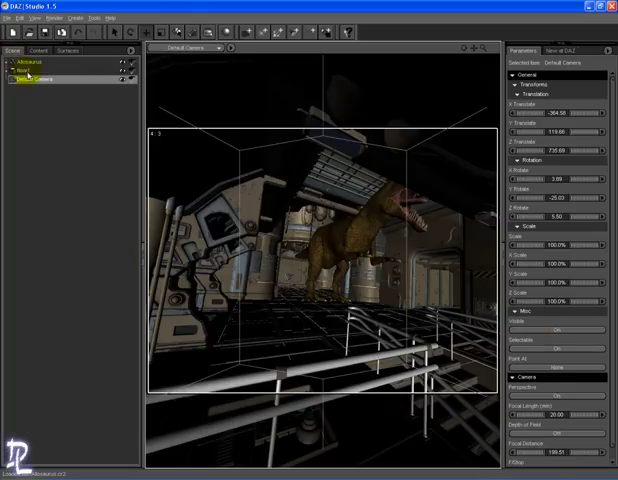
click(20, 64)
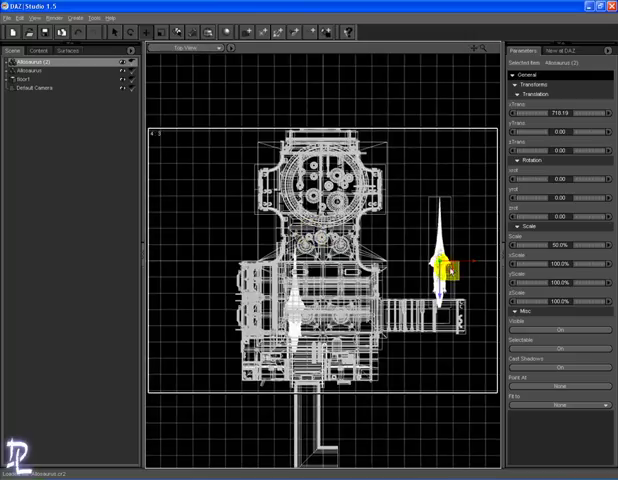
Drag the Allosaurus in Top View so it stands closer to the camera.
drag(446, 264, 390, 310)
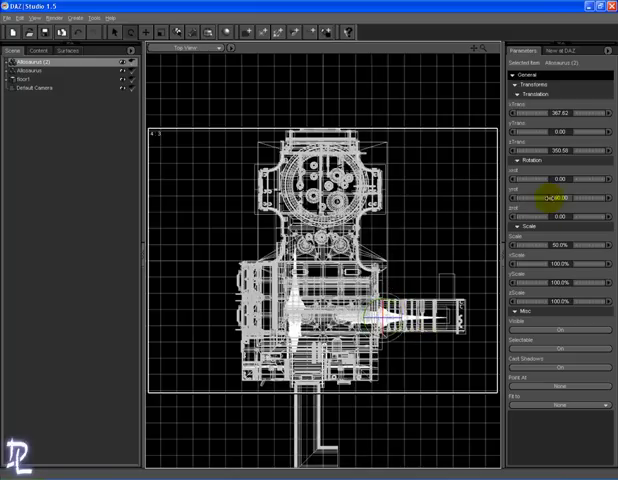
Switch the viewport to Perspective View and change its drawing style to check both dinosaurs.
click(196, 48)
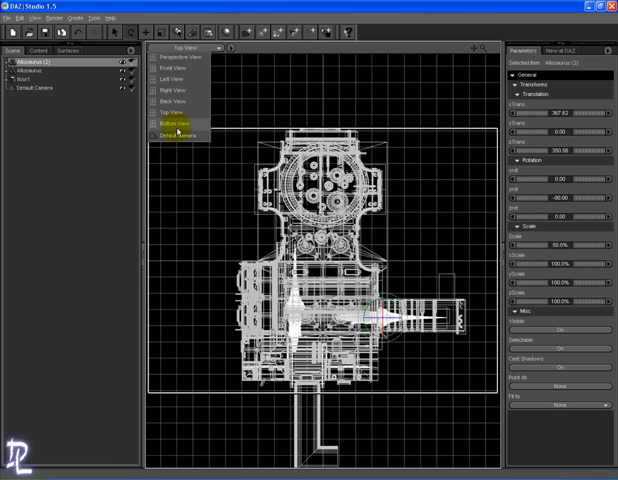
click(232, 48)
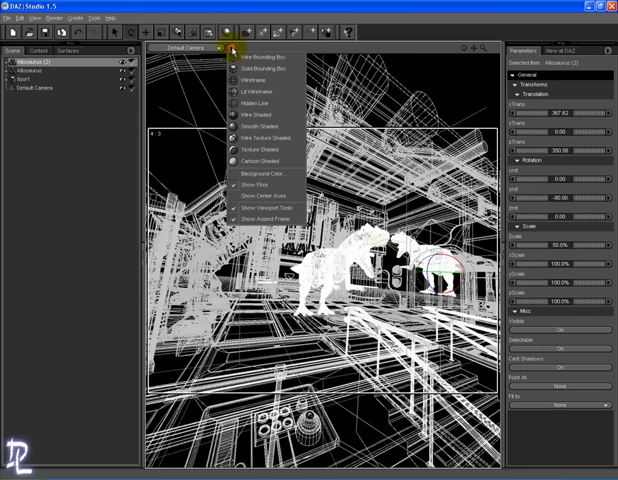
click(264, 144)
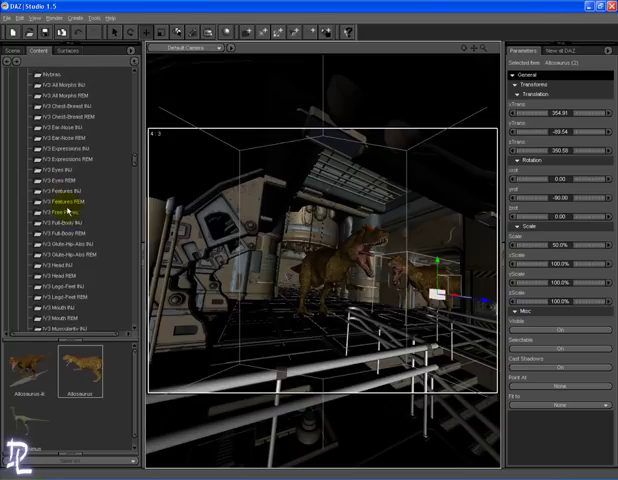
Scroll the Content folder tree down to the Allosaurus poses folder.
scroll(down, 3)
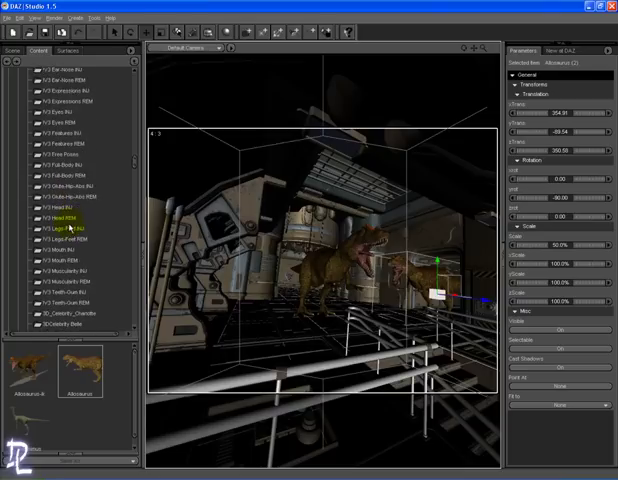
scroll(down, 3)
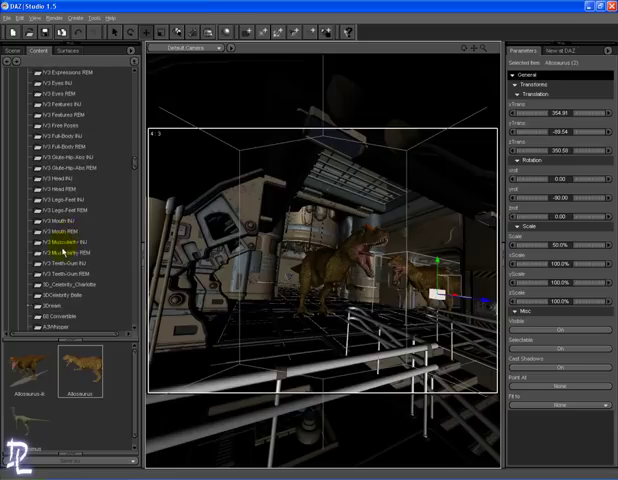
scroll(down, 3)
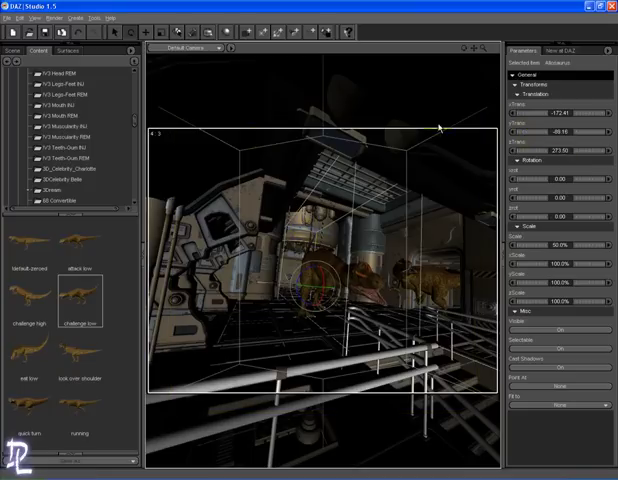
Apply an Allosaurus pose preset from the content library to the selected figure.
click(22, 18)
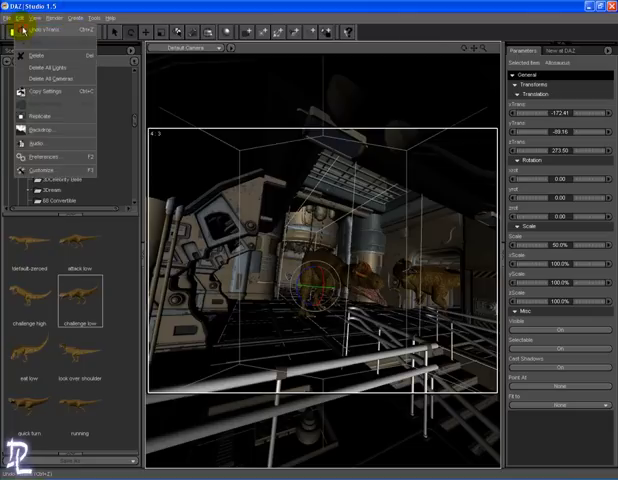